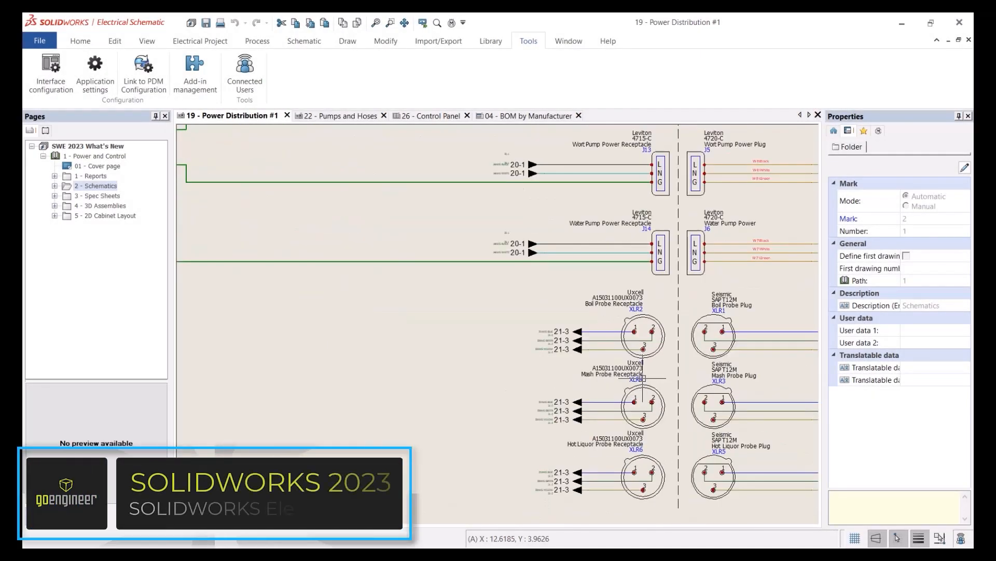
Place a dynamic connection label table for the XLR component using the 12 columns with cable properties configuration
left_click(304, 41)
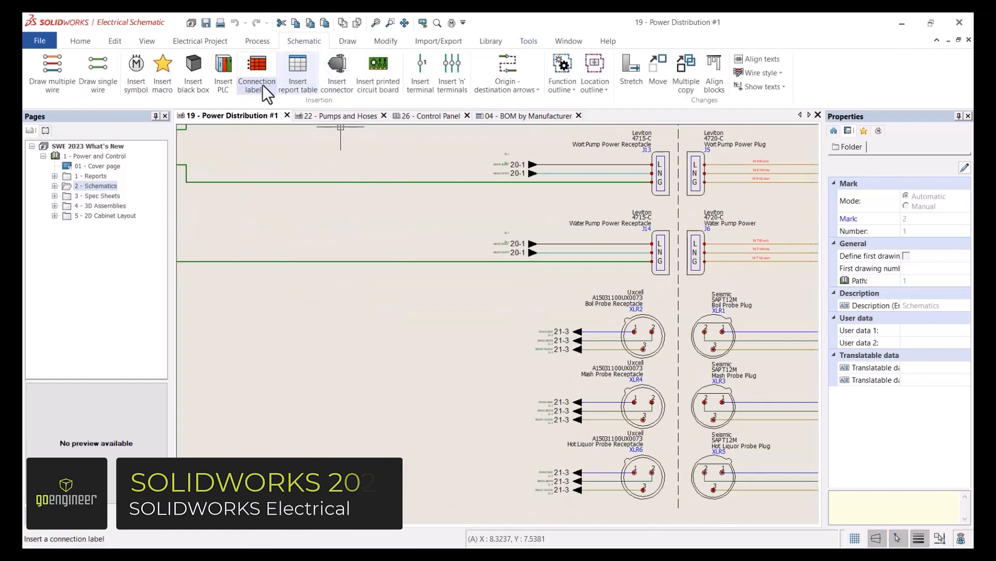
left_click(257, 71)
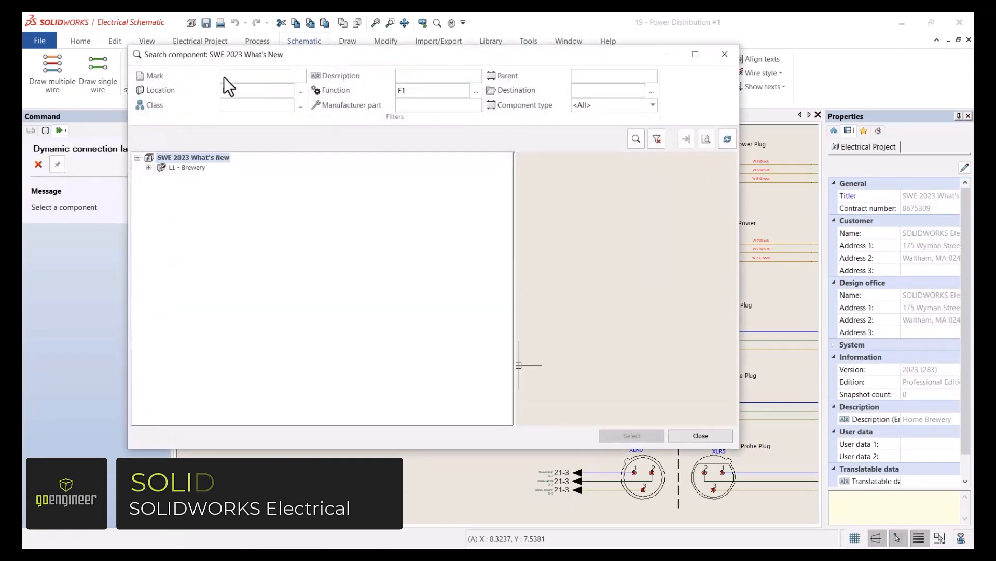
type("xlr")
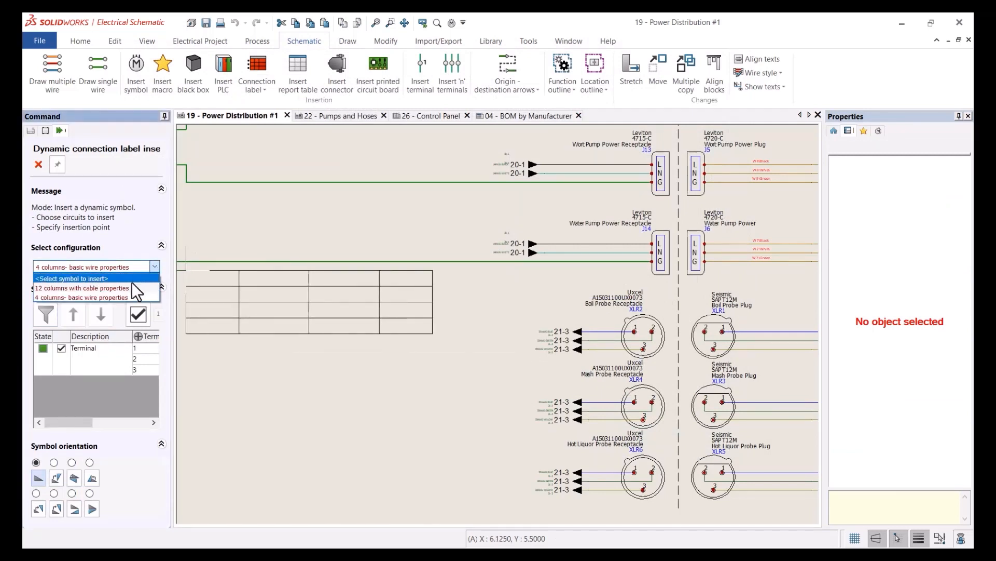
left_click(82, 289)
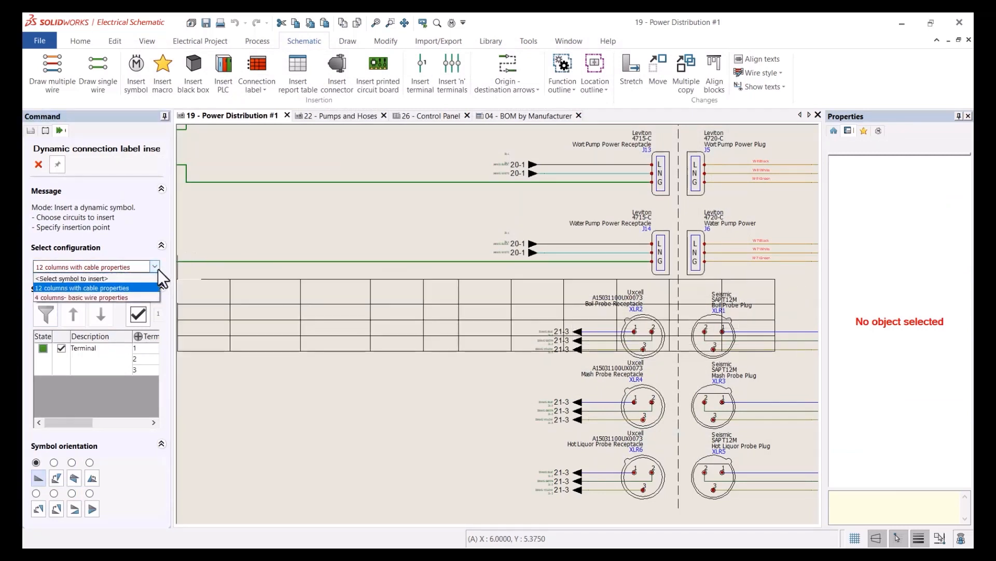
left_click(93, 297)
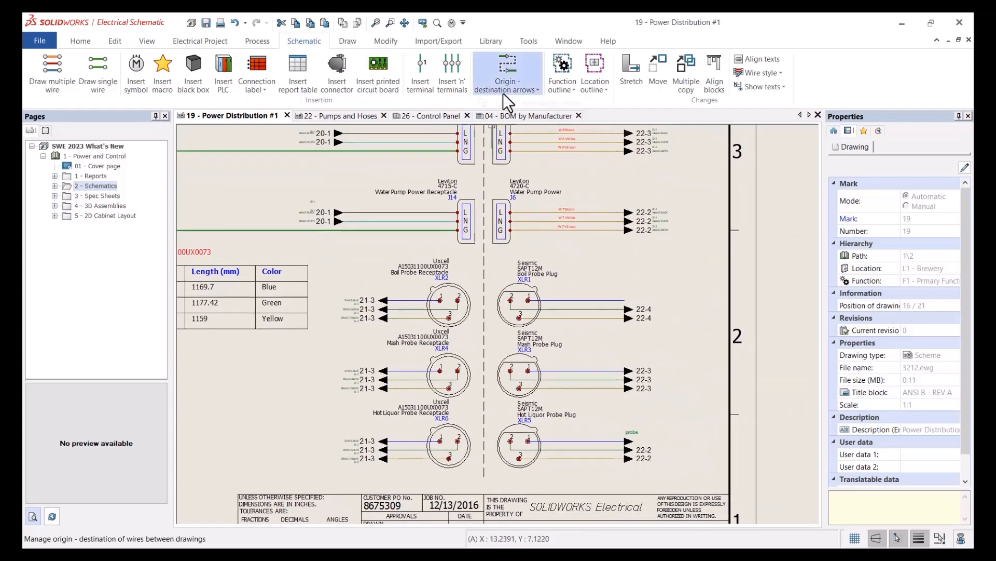
Tag the XLR1 boil probe plug wire with an origin-destination arrow in new group 'probe', then open Pumps and Hoses
left_click(506, 72)
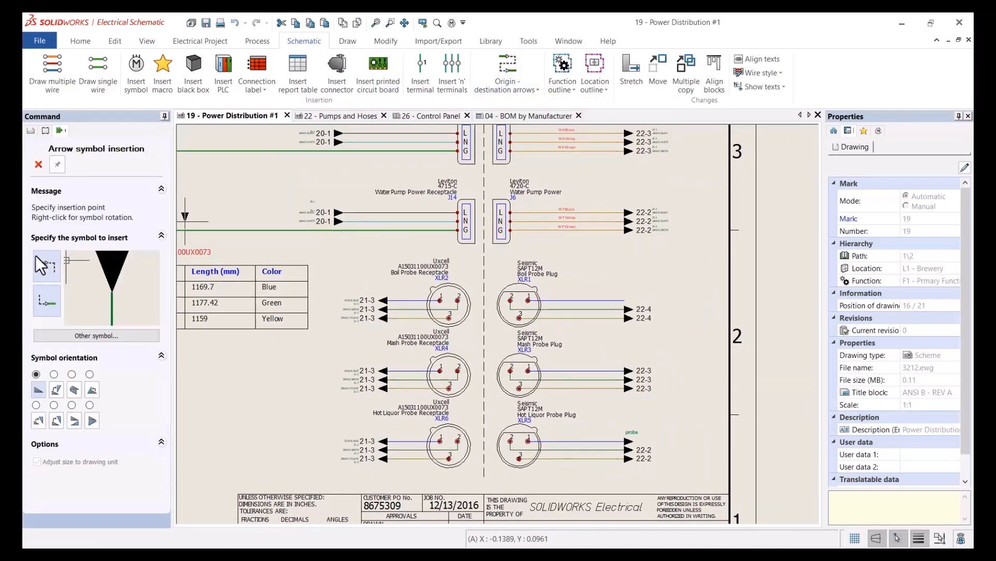
left_click(503, 72)
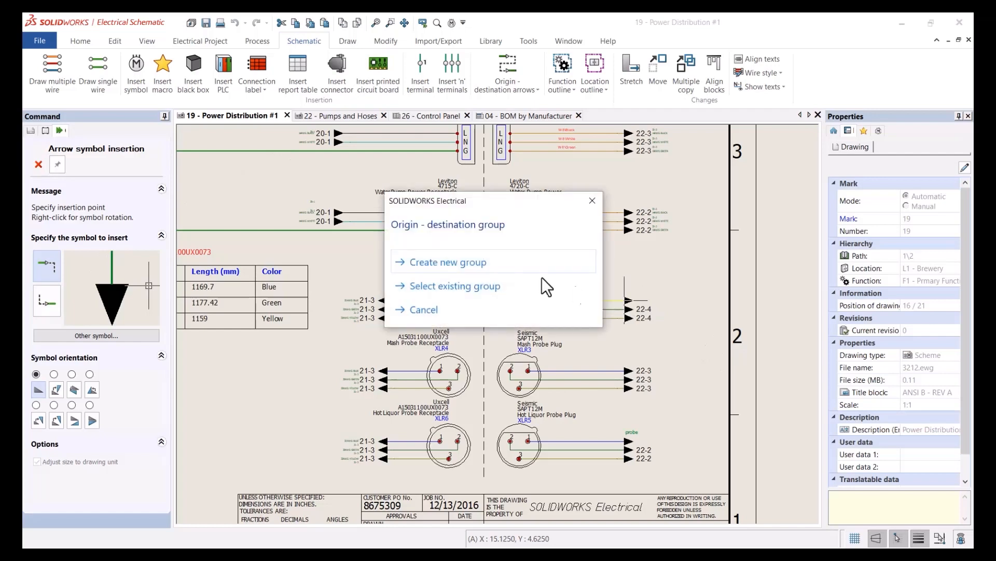
left_click(448, 261)
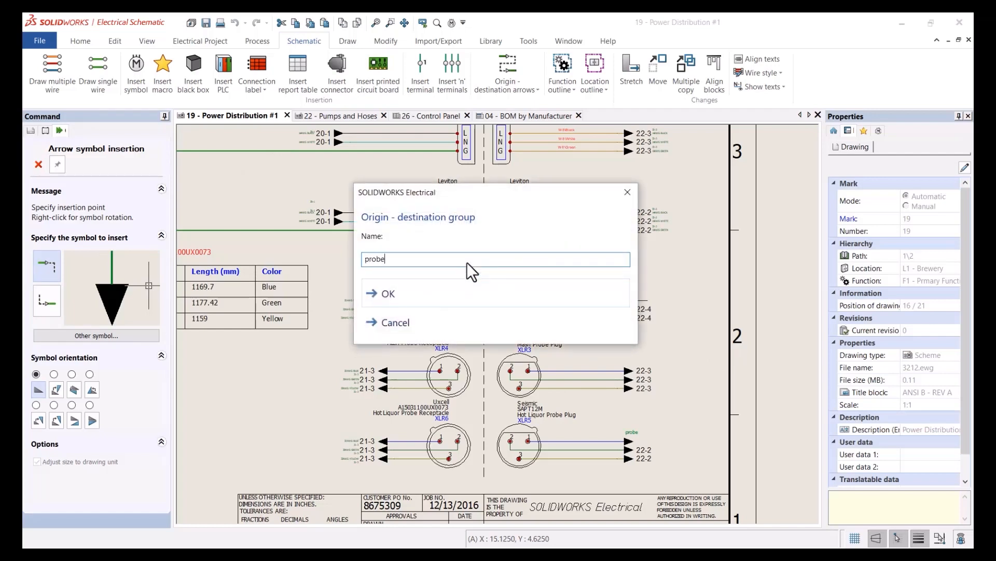
left_click(380, 293)
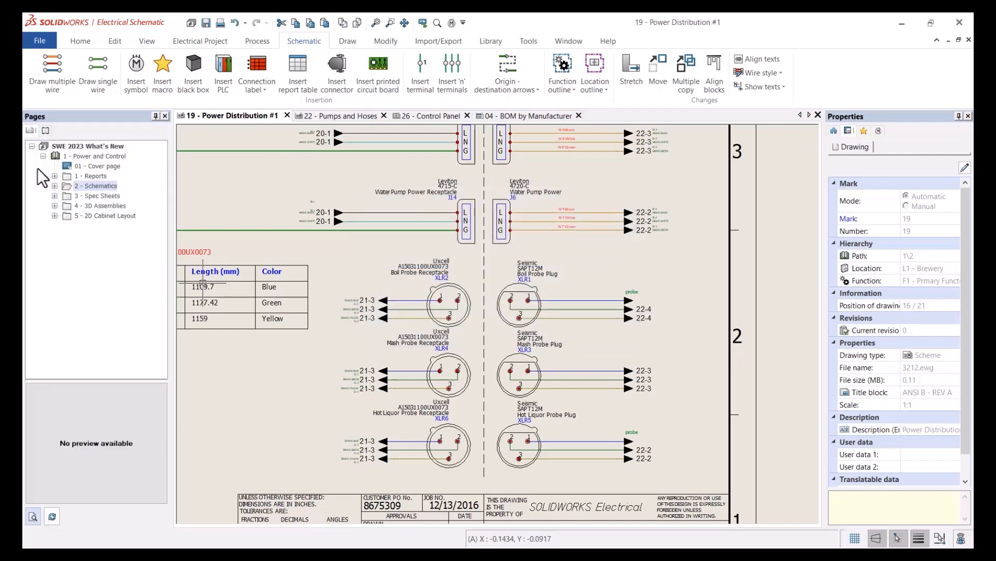
left_click(336, 115)
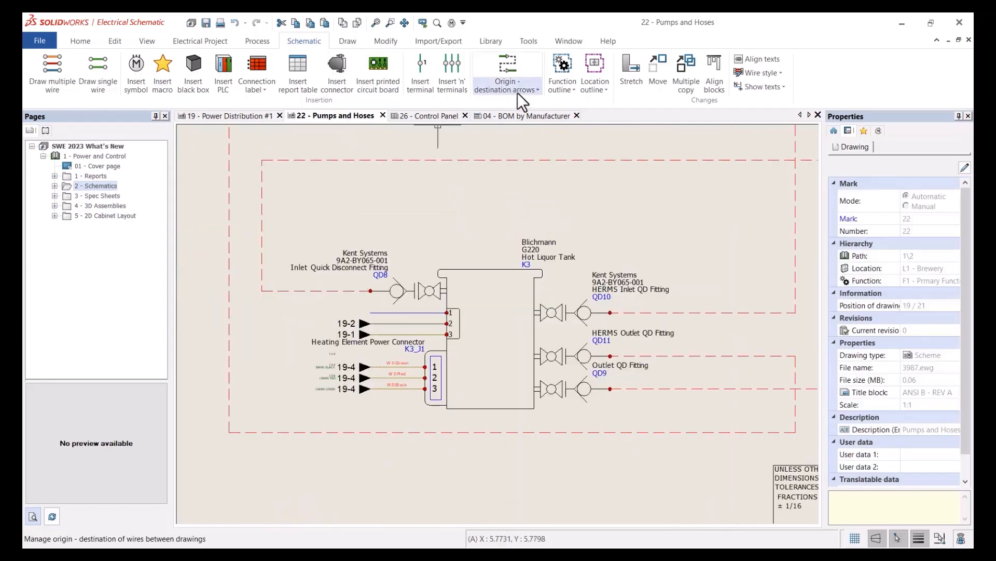
left_click(507, 71)
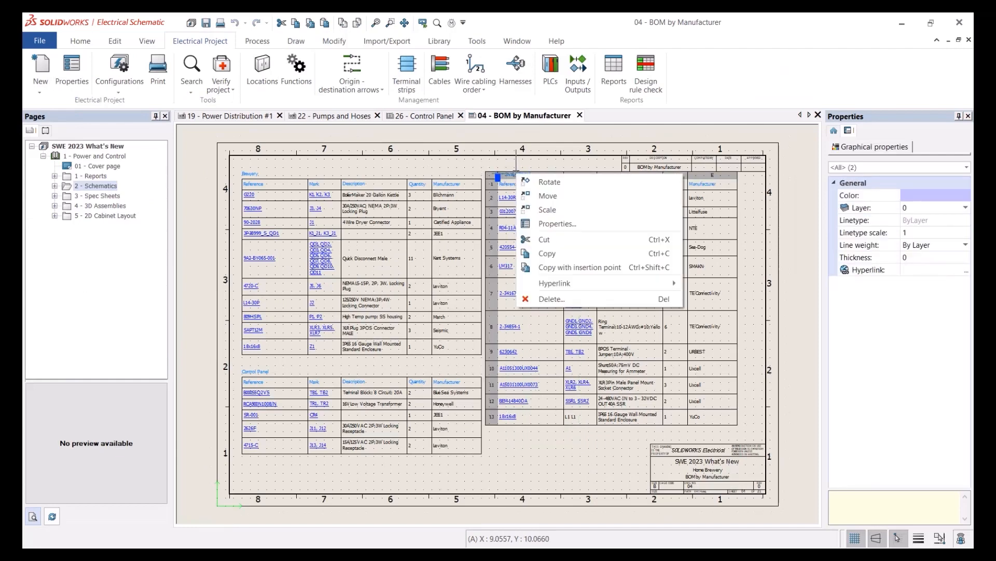
Review the BOM by Manufacturer report table, then go back to the Power Distribution #1 sheet
left_click(424, 115)
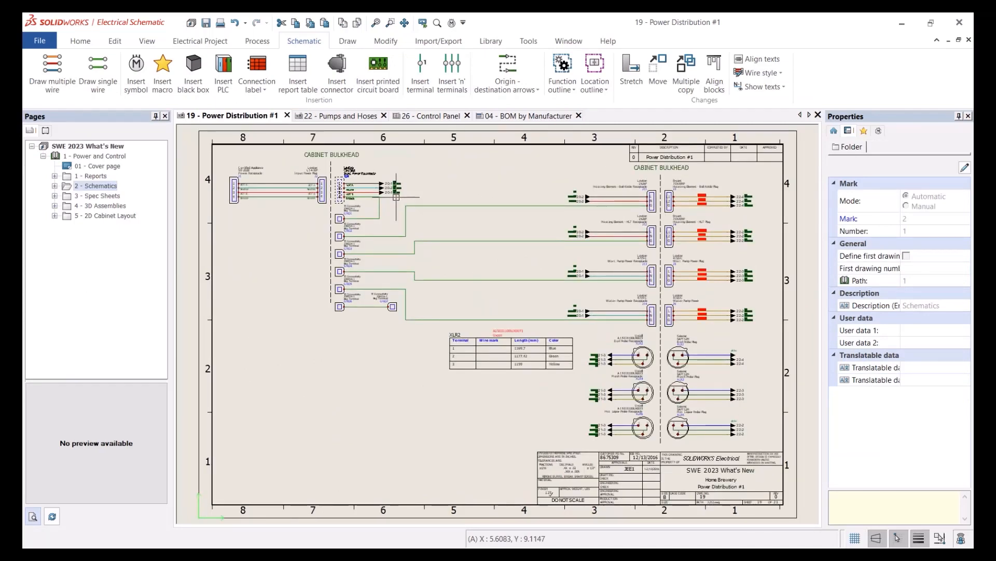
left_click(347, 40)
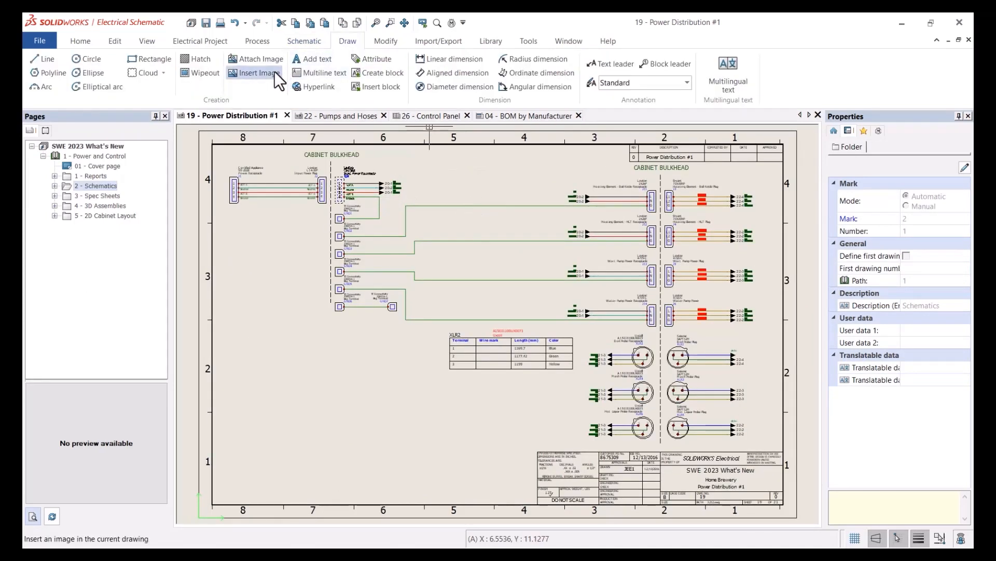
left_click(255, 73)
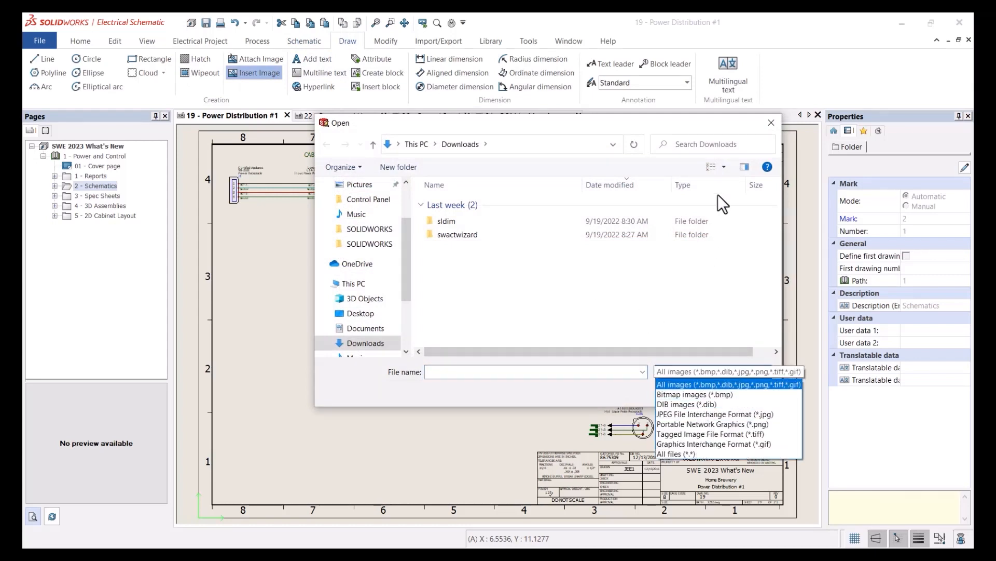
left_click(771, 123)
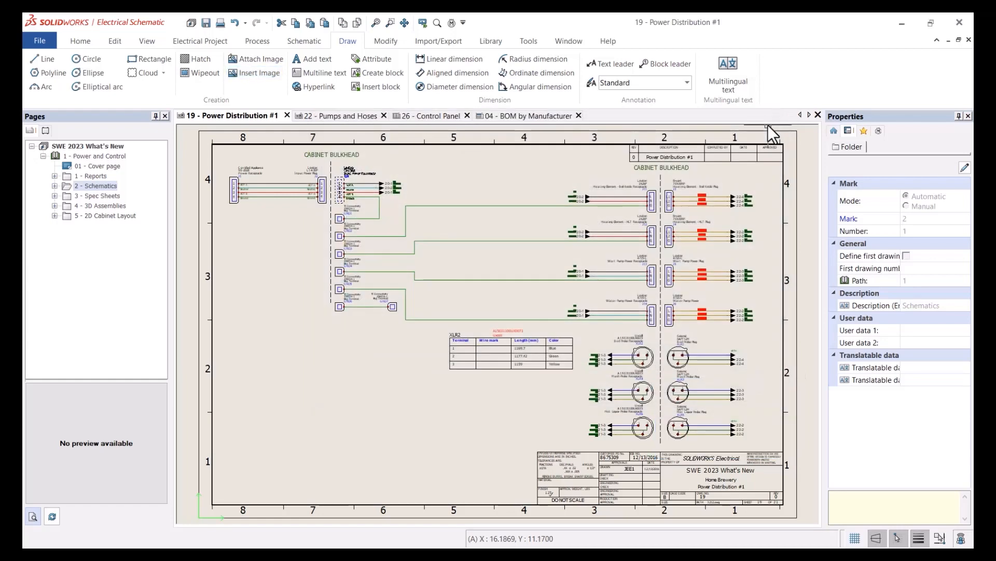
left_click(529, 40)
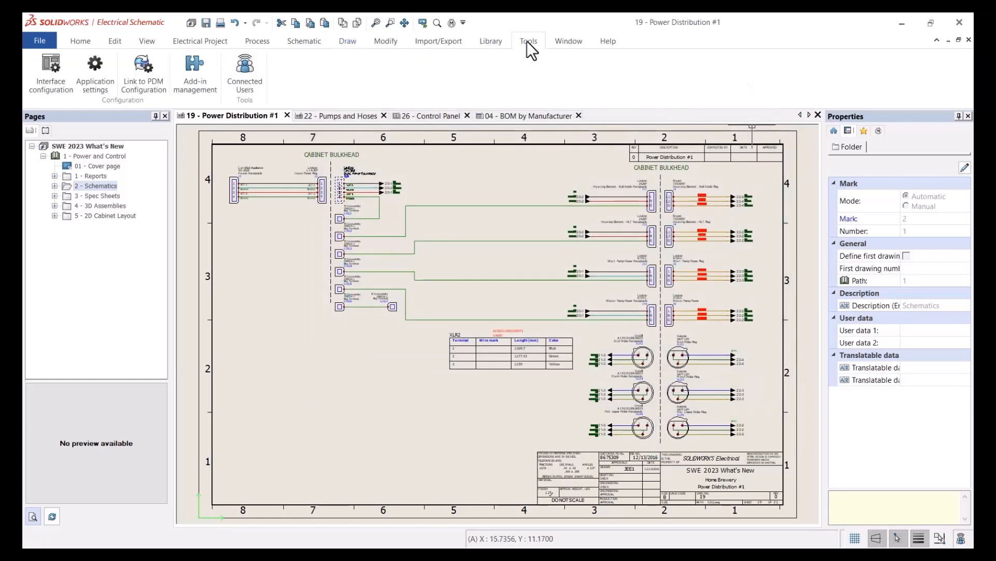
left_click(50, 72)
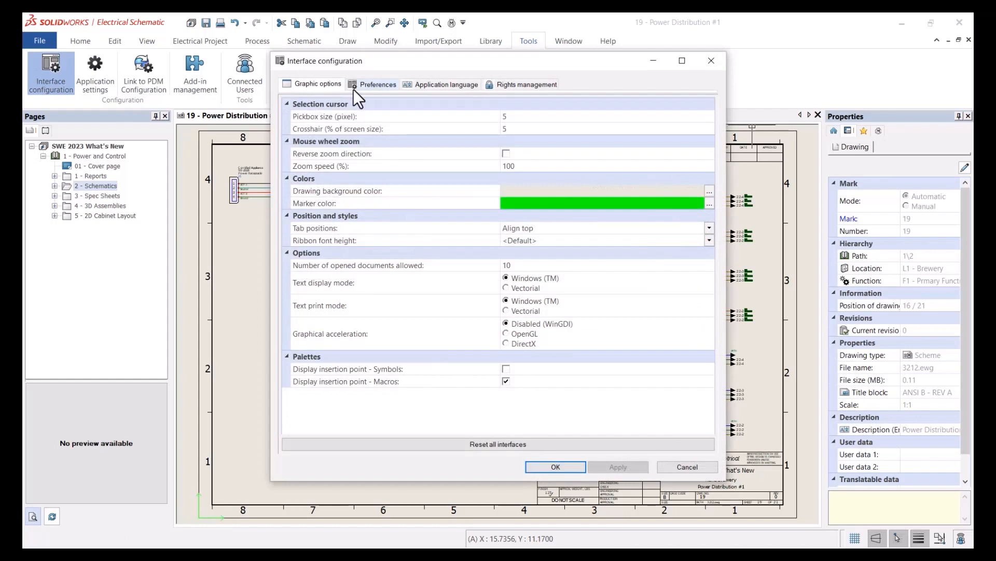
left_click(377, 84)
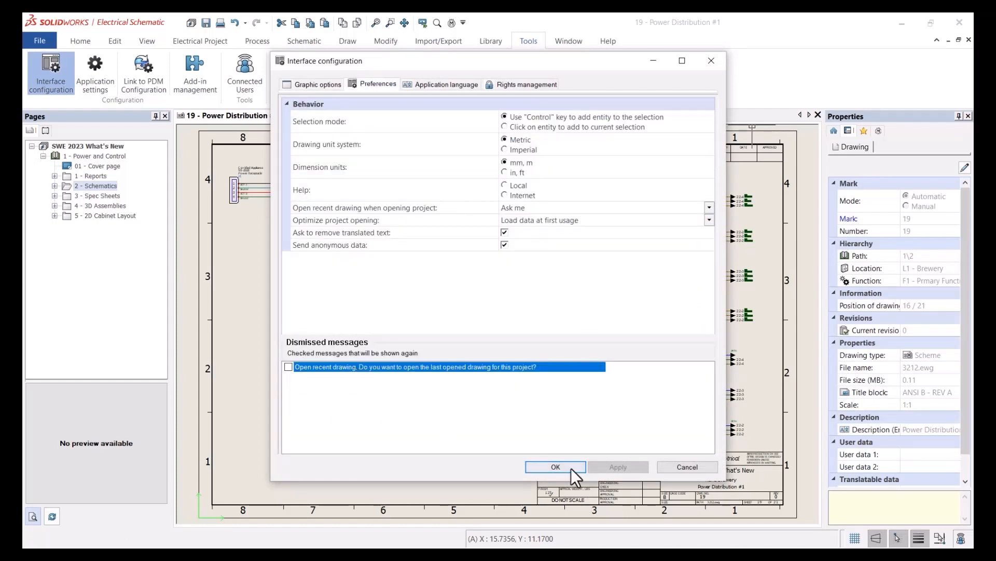
left_click(554, 467)
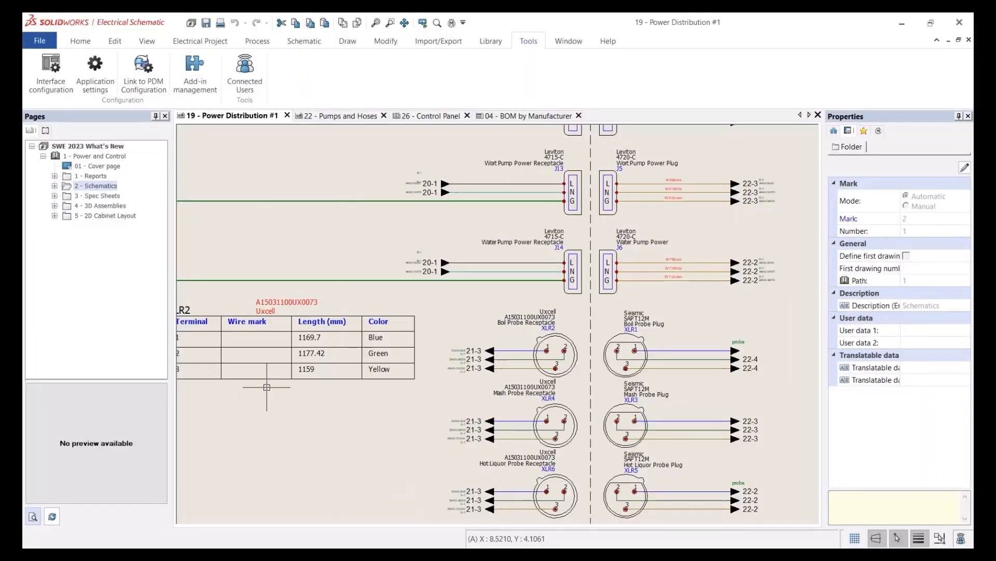
mouse_move(57, 150)
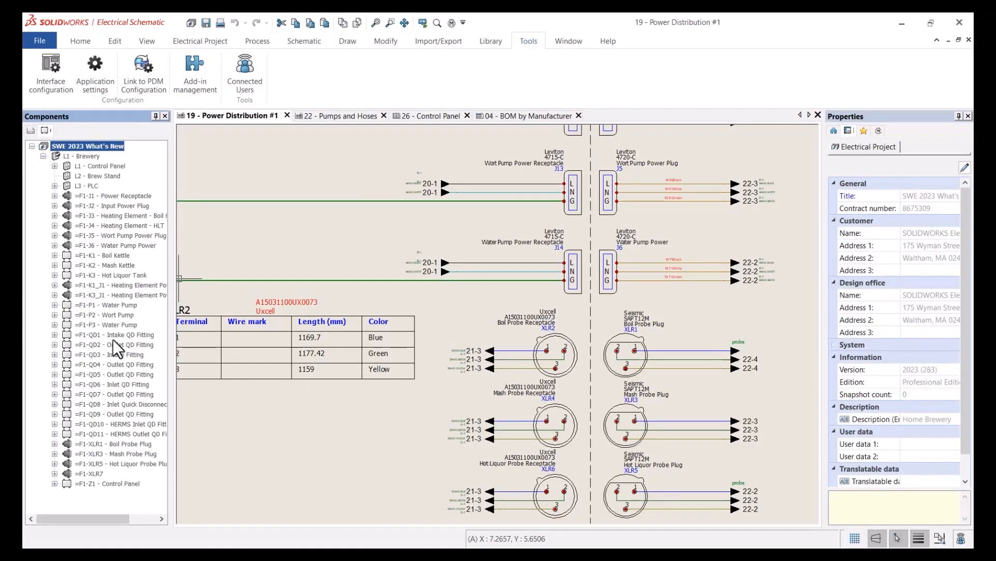
Delete component =F1-XLR1 Boil Probe Plug and answer the warning about affected drawings and 3D parts
right_click(113, 443)
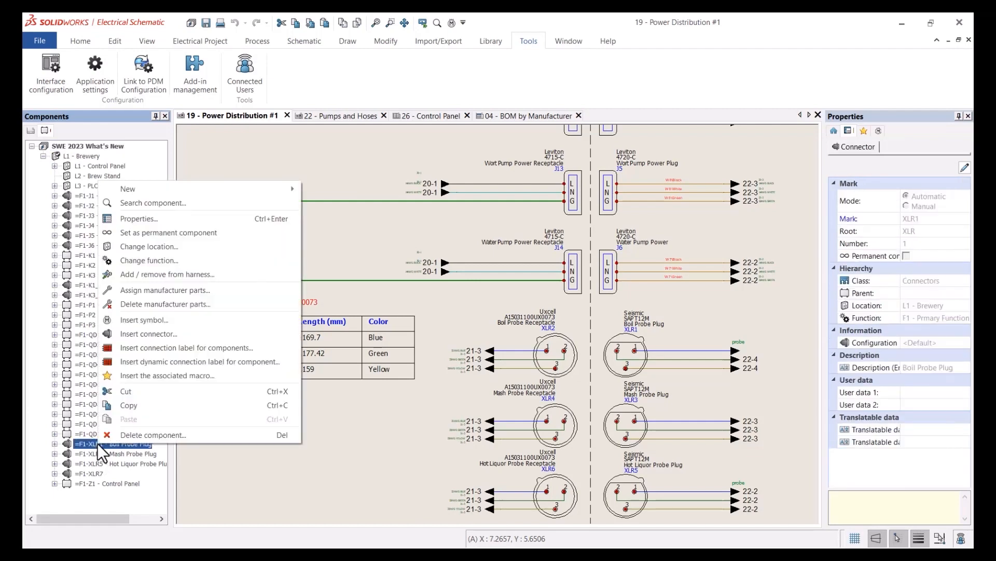
left_click(153, 434)
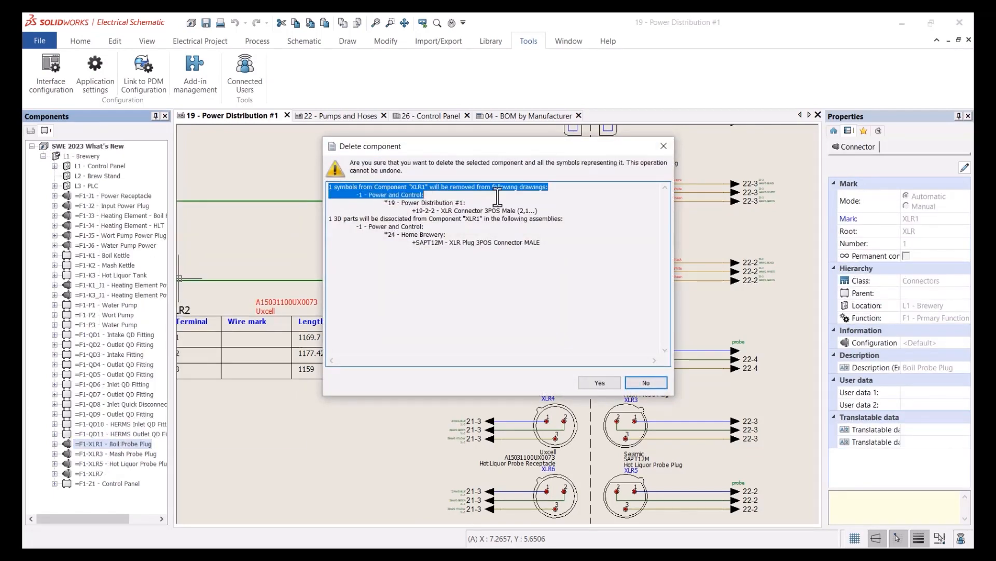
left_click(445, 223)
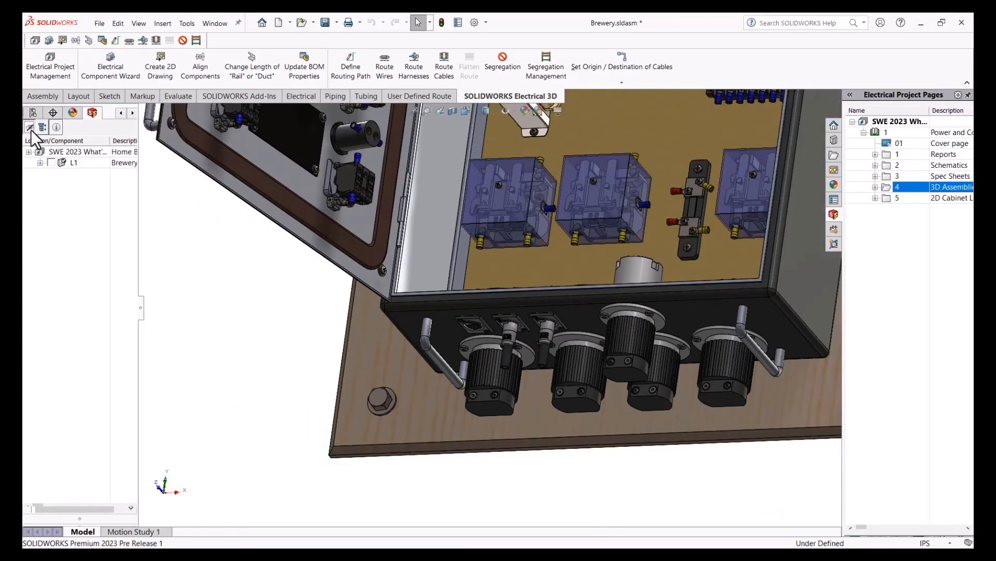
Expand L1 Brewery and its control panel location to reveal transformer TR1
left_click(40, 163)
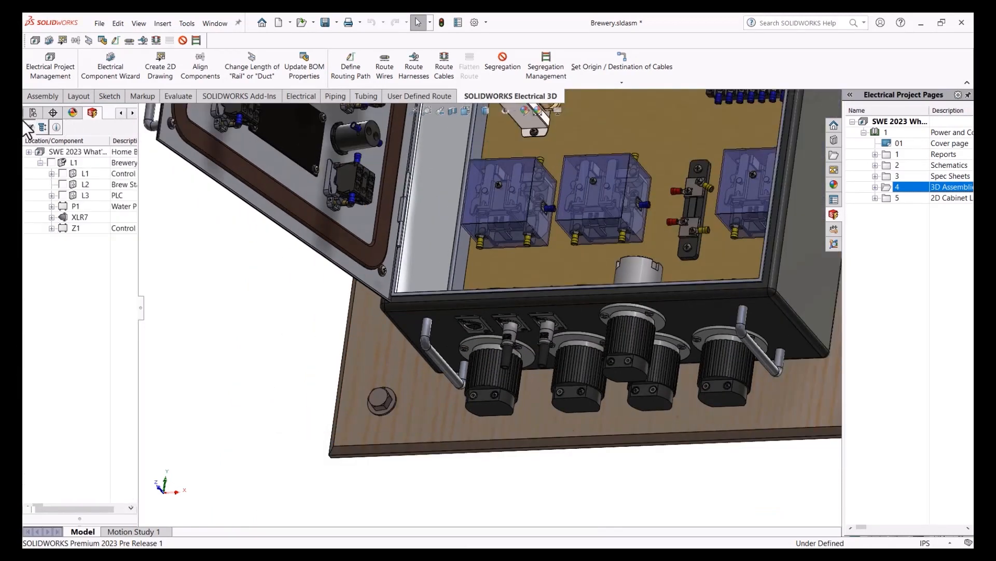
left_click(52, 162)
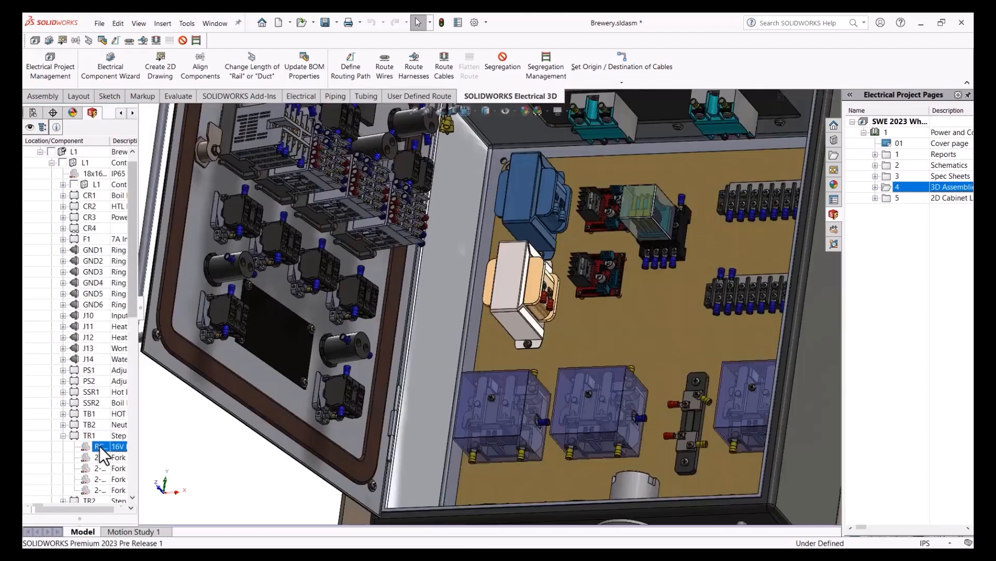
Associate TR1's manufacturer part with the transformer part in the cabinet assembly
right_click(98, 446)
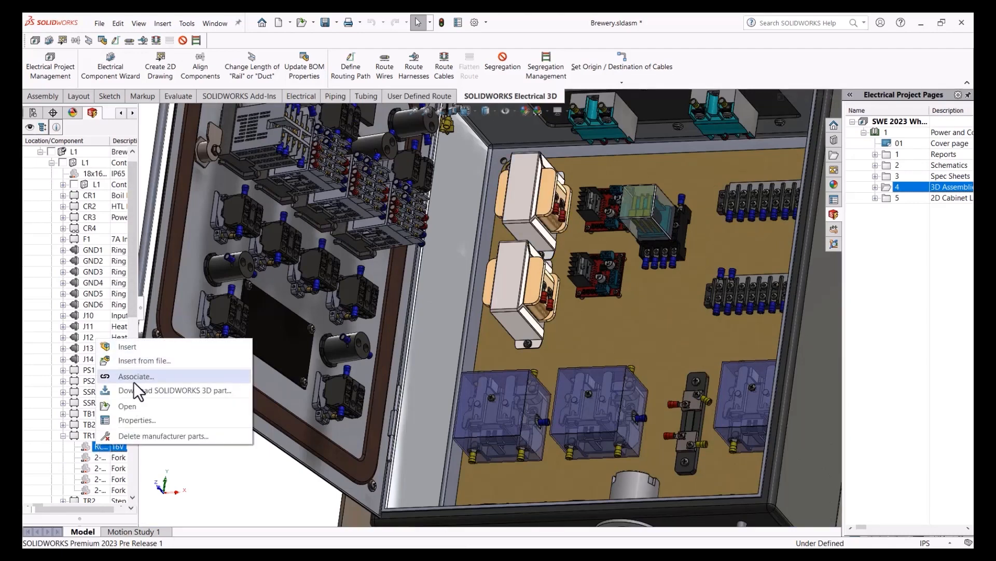
left_click(135, 376)
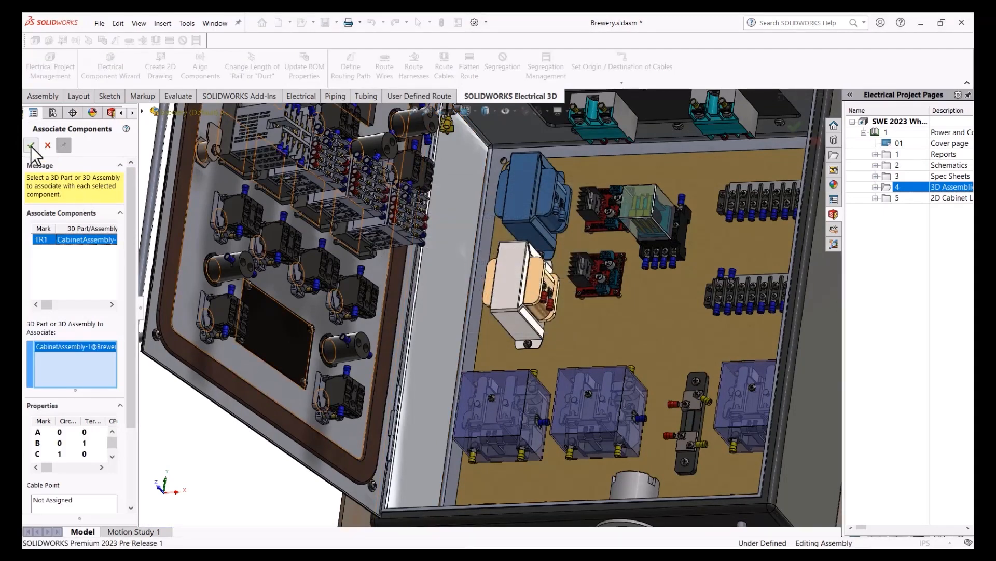
left_click(30, 145)
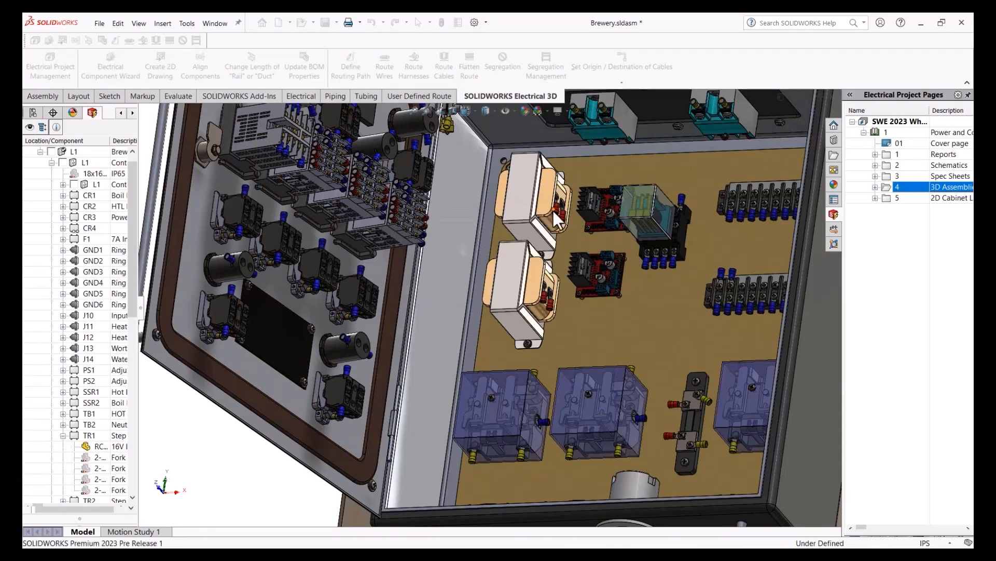